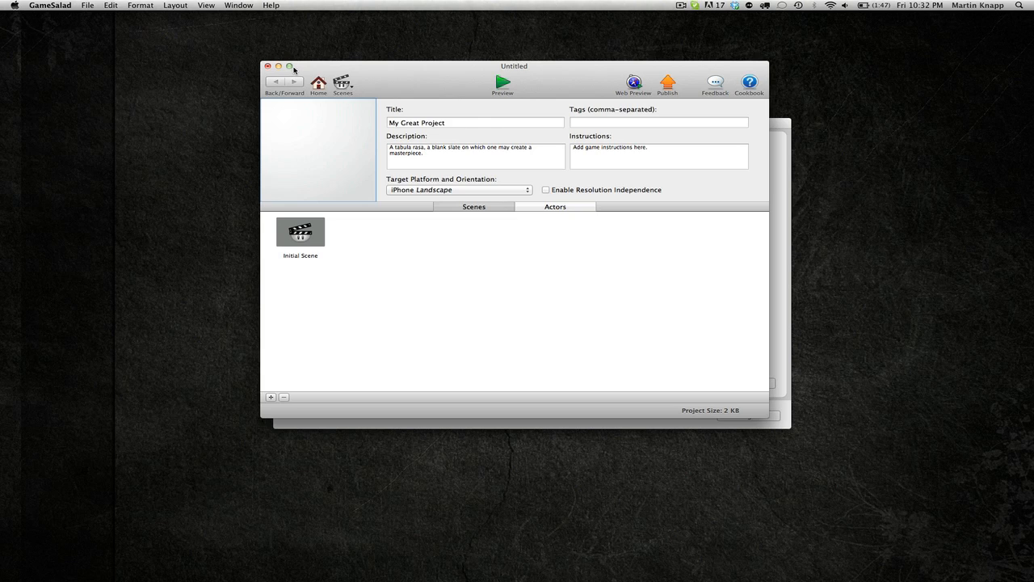
Step: Maximize the window and set the target platform to iPad Landscape, accepting the resolution warning
{"action": "left_click", "coordinate": [291, 67]}
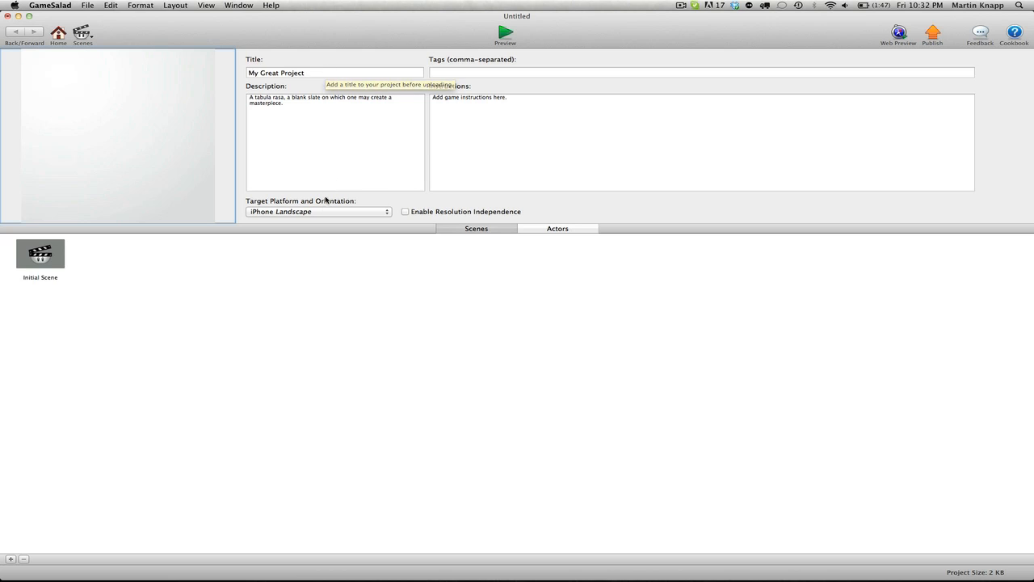
{"action": "mouse_move", "coordinate": [354, 236]}
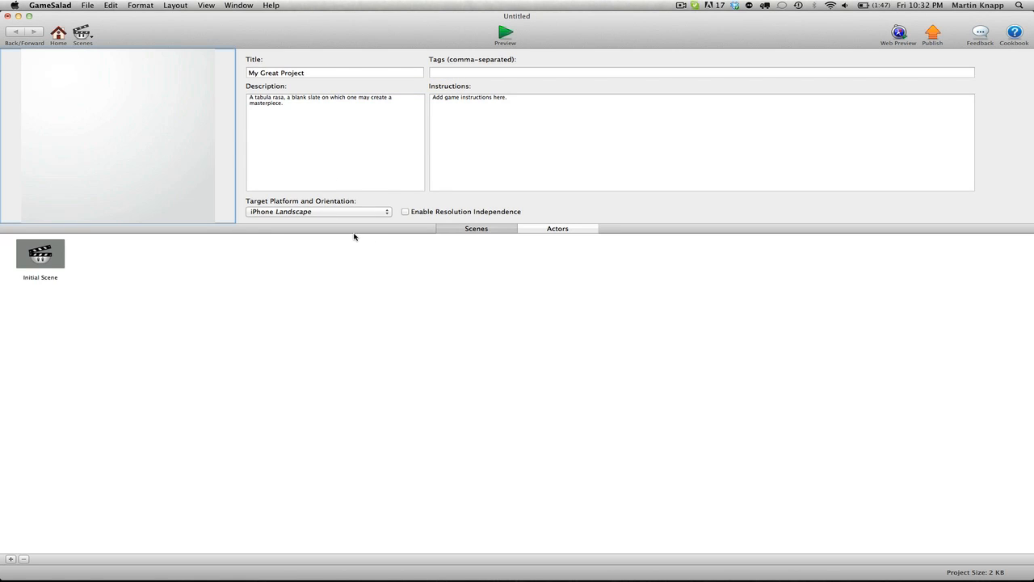
{"action": "mouse_move", "coordinate": [355, 213]}
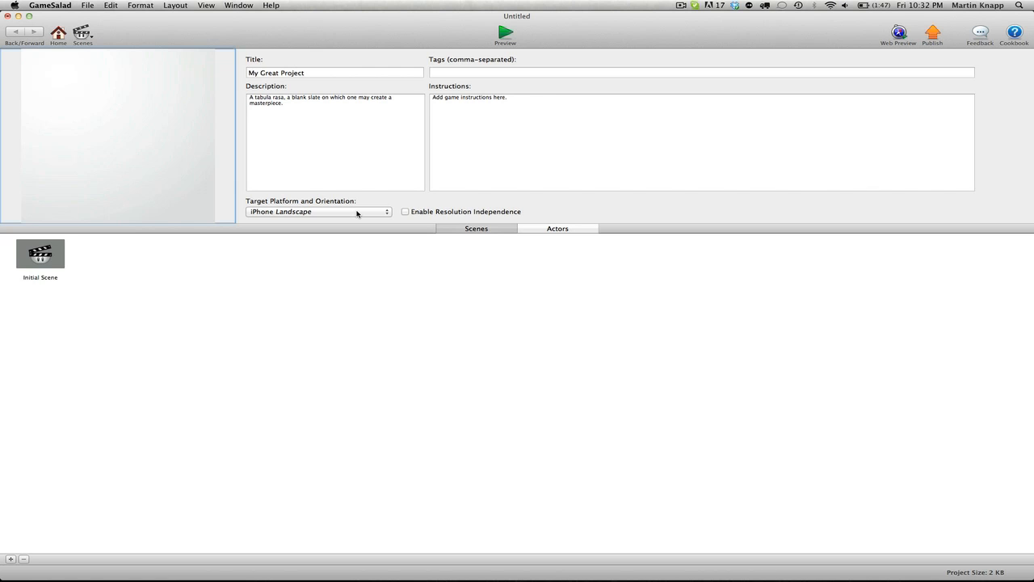
{"action": "left_click", "coordinate": [317, 210]}
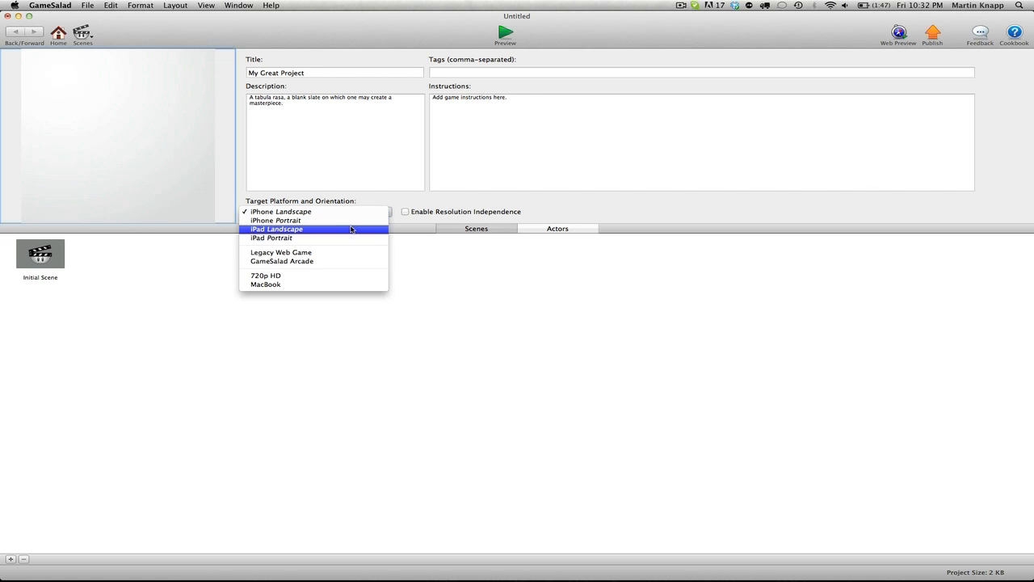
{"action": "left_click", "coordinate": [275, 229]}
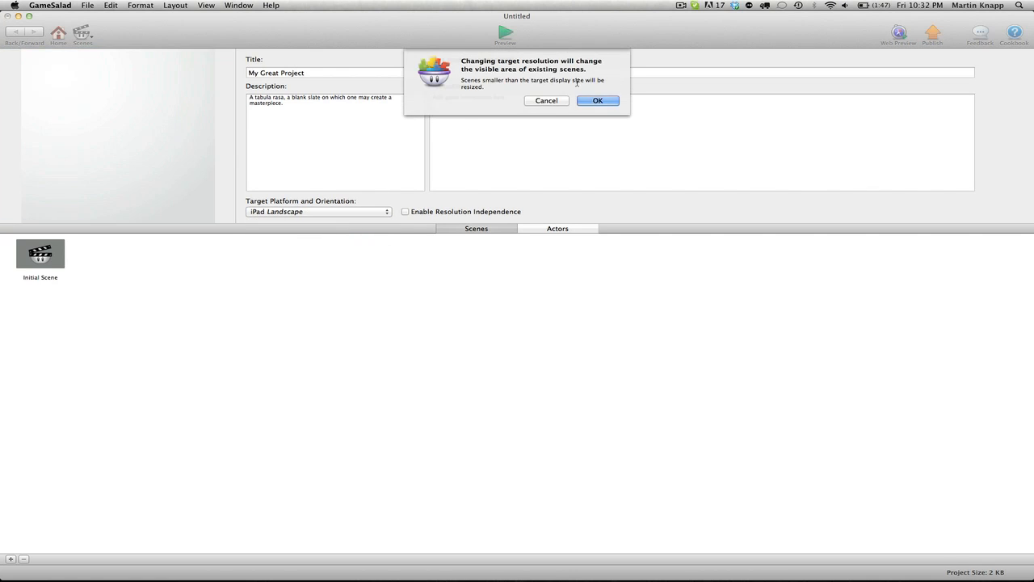
{"action": "left_click", "coordinate": [597, 100]}
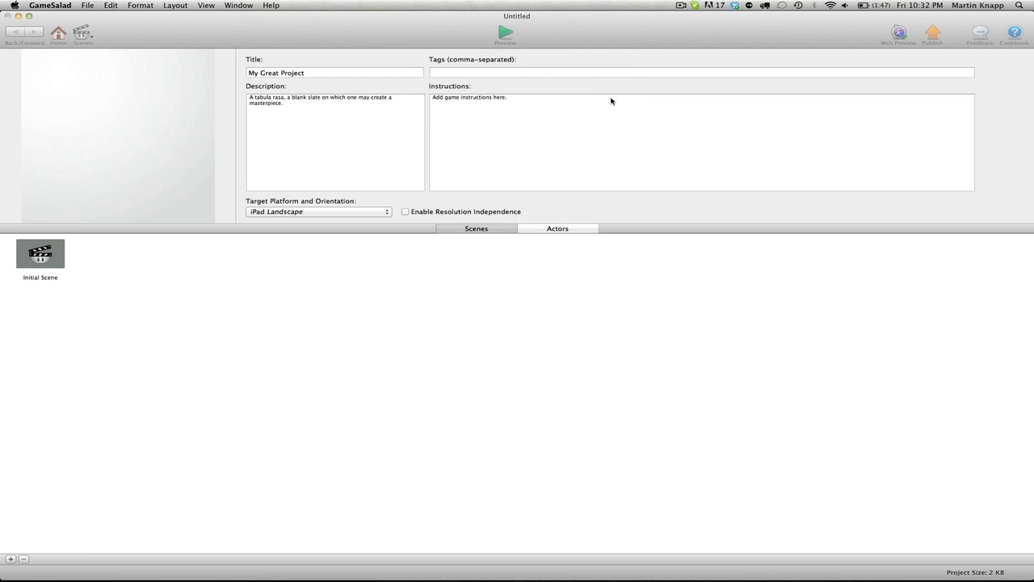
{"action": "left_click", "coordinate": [41, 252]}
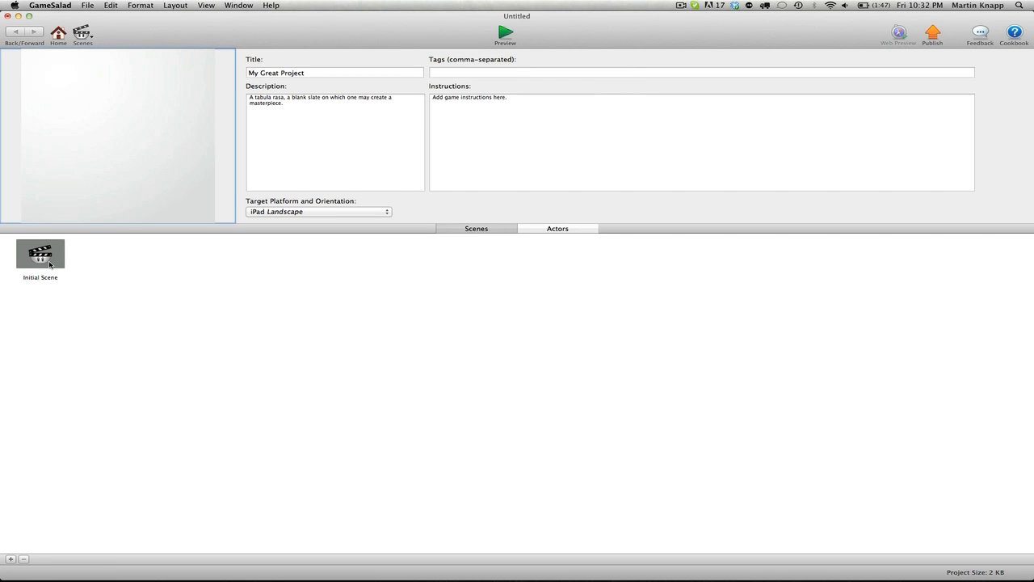
{"action": "mouse_move", "coordinate": [63, 277]}
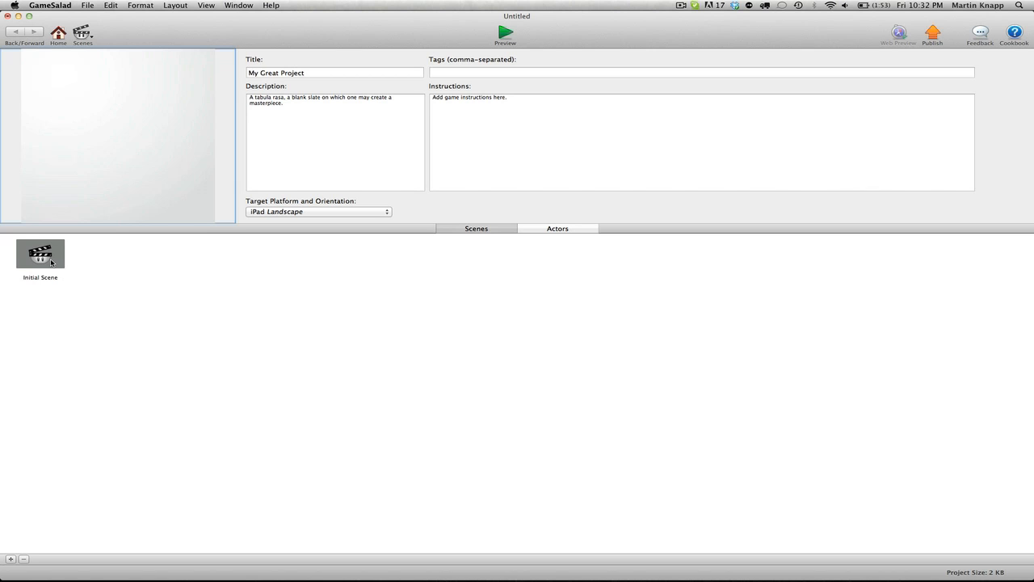
Step: Enter the Initial Scene and start importing images into the Library's Images section
{"action": "double_click", "coordinate": [41, 252]}
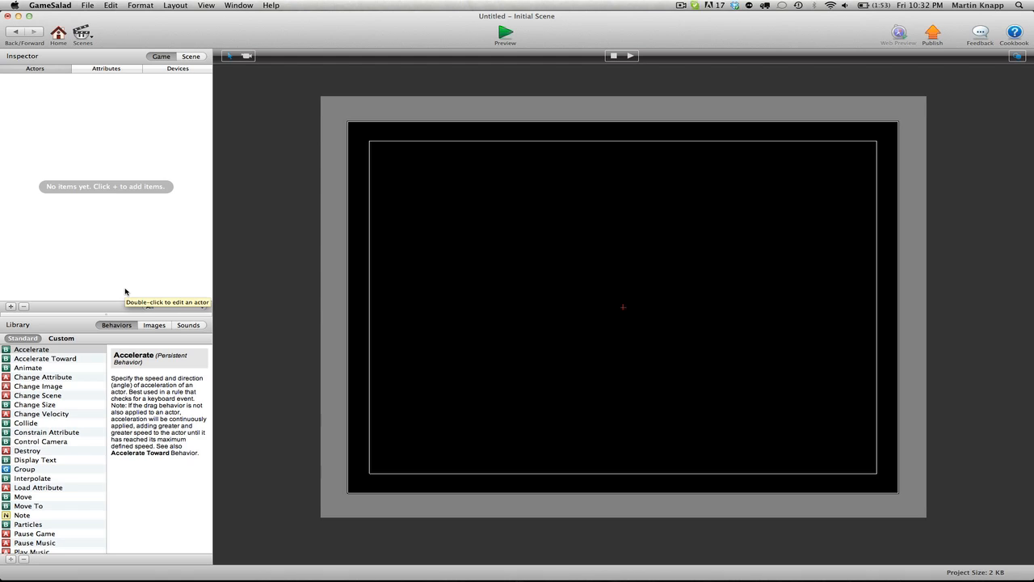
{"action": "left_click", "coordinate": [155, 325]}
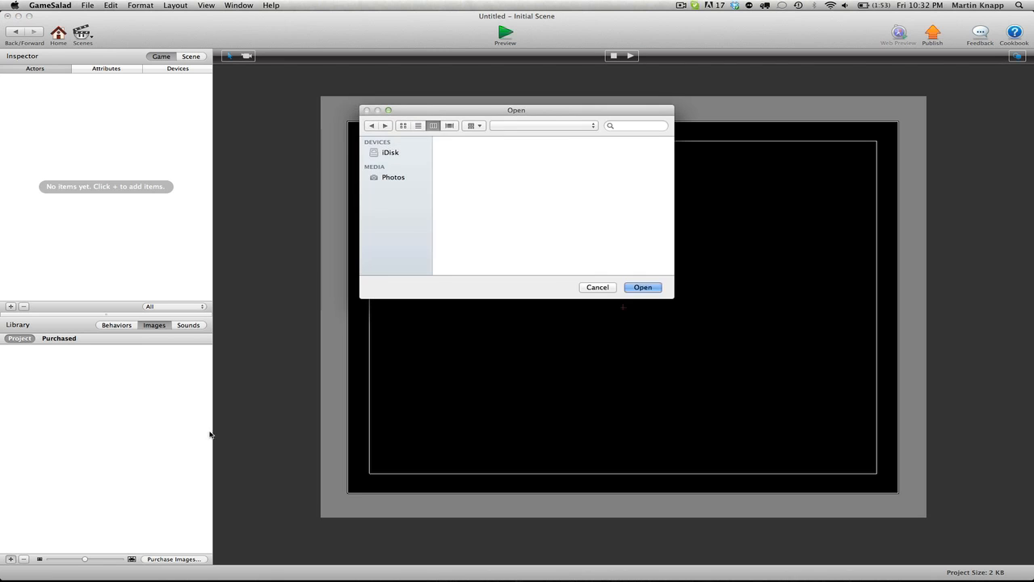
{"action": "left_click", "coordinate": [397, 188]}
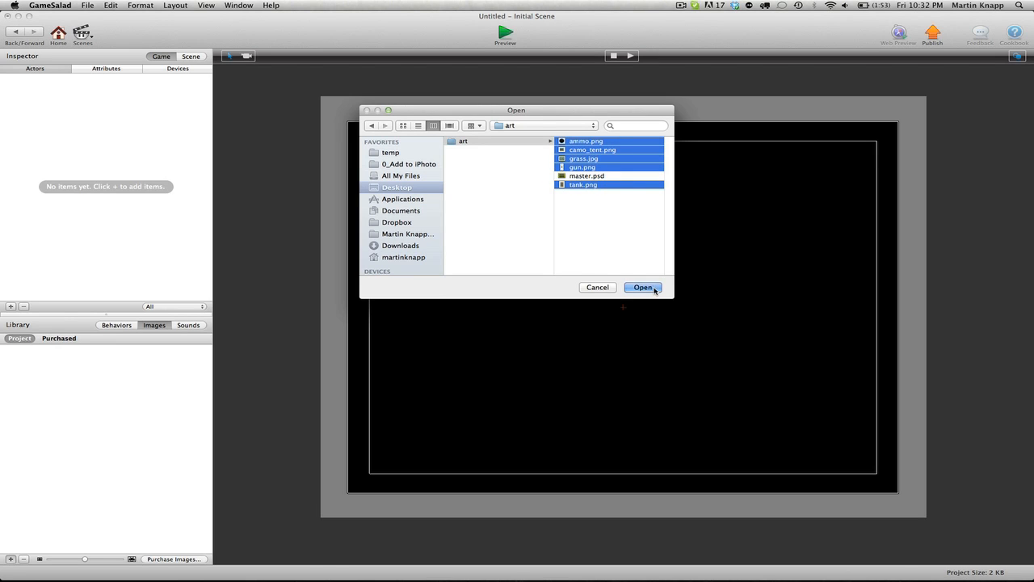
Step: Import ammo, camo_tent, grass, gun and tank PNGs into the image library
{"action": "left_click", "coordinate": [643, 288]}
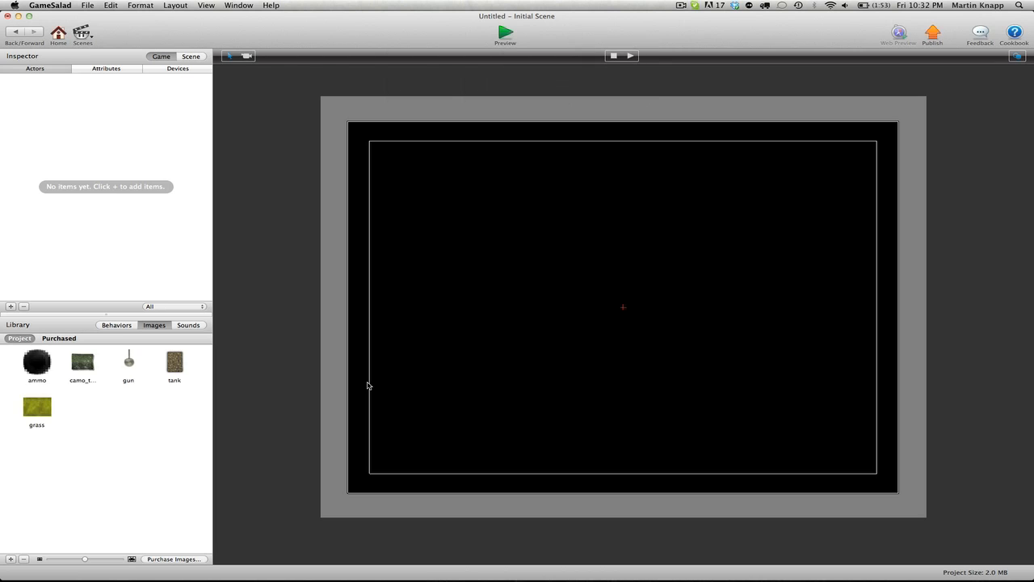
{"action": "mouse_move", "coordinate": [152, 376]}
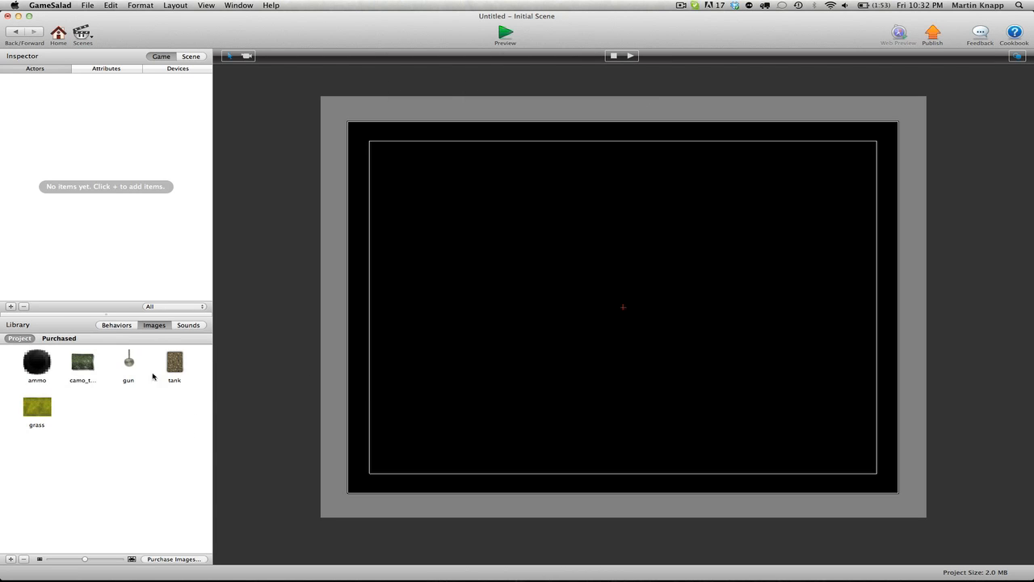
{"action": "mouse_move", "coordinate": [184, 436]}
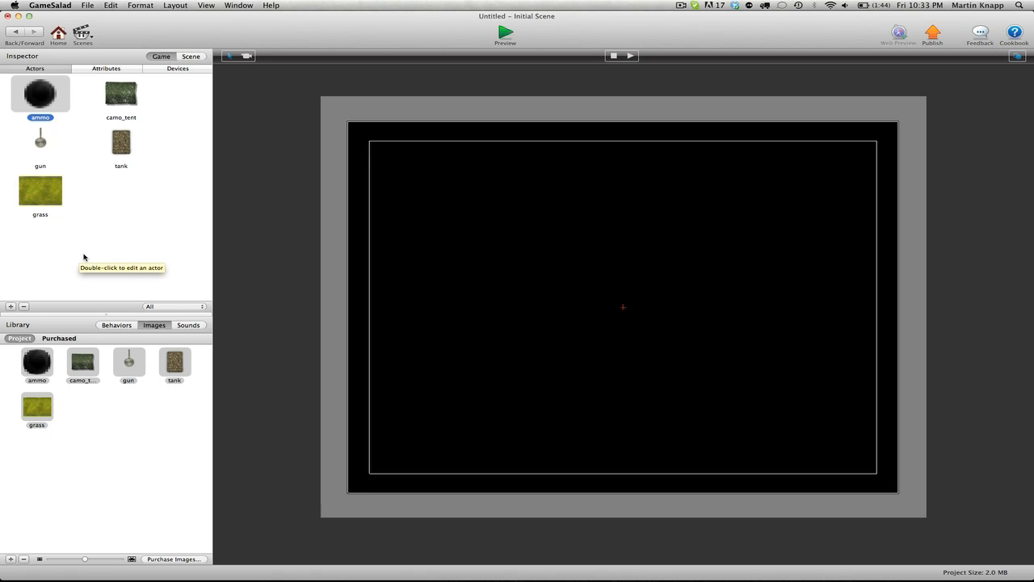
{"action": "mouse_move", "coordinate": [113, 255]}
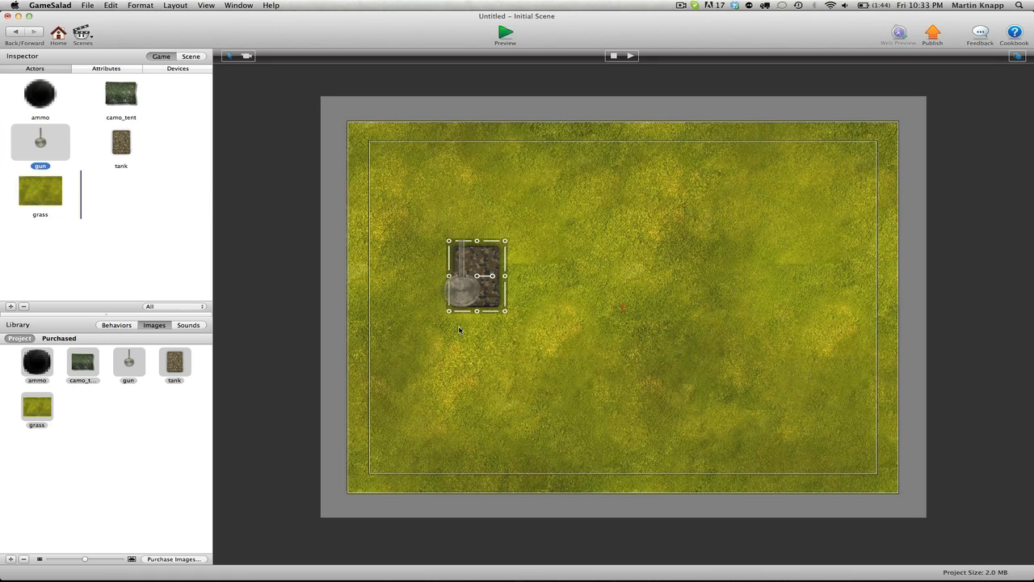
Step: Place the camo tent actor in the upper left of the scene
{"action": "left_click_drag", "start_coordinate": [477, 274], "coordinate": [537, 265]}
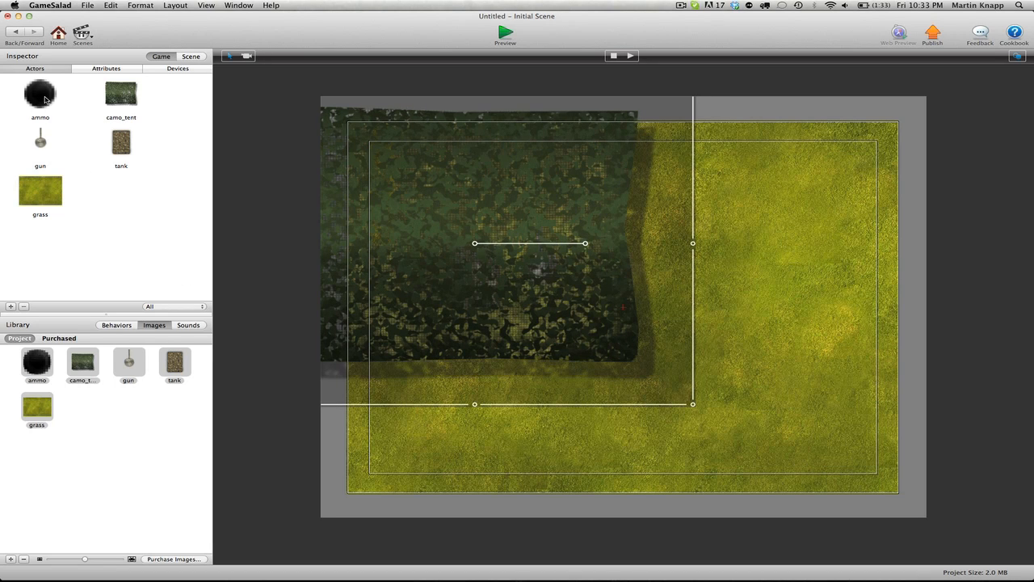
{"action": "mouse_move", "coordinate": [426, 233]}
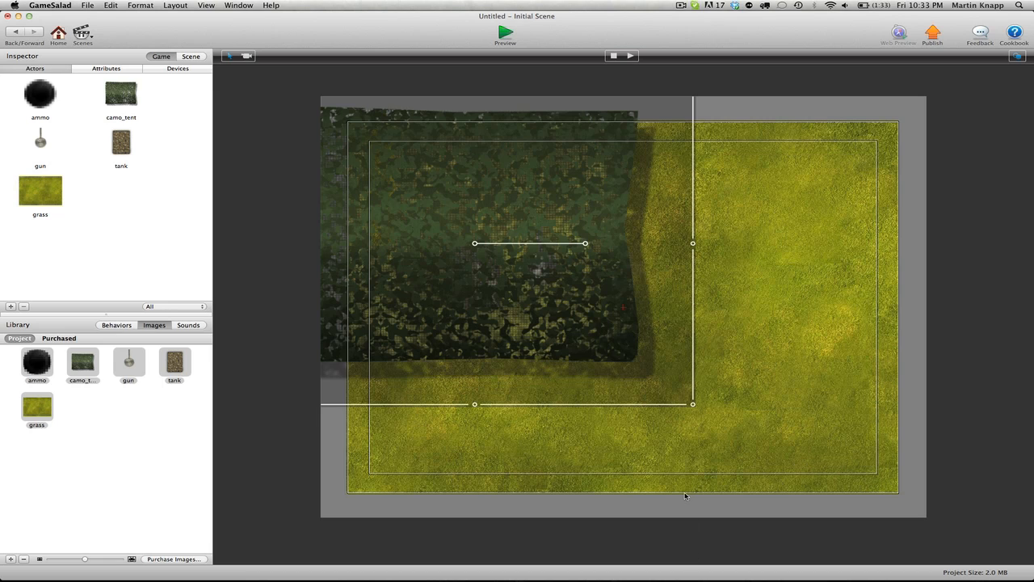
{"action": "mouse_move", "coordinate": [753, 300]}
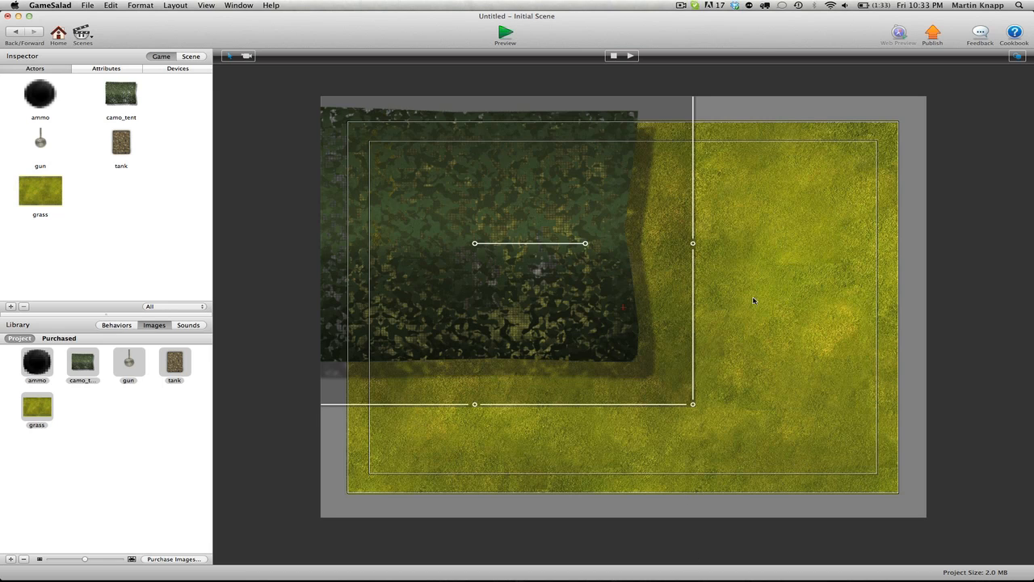
{"action": "mouse_move", "coordinate": [753, 296]}
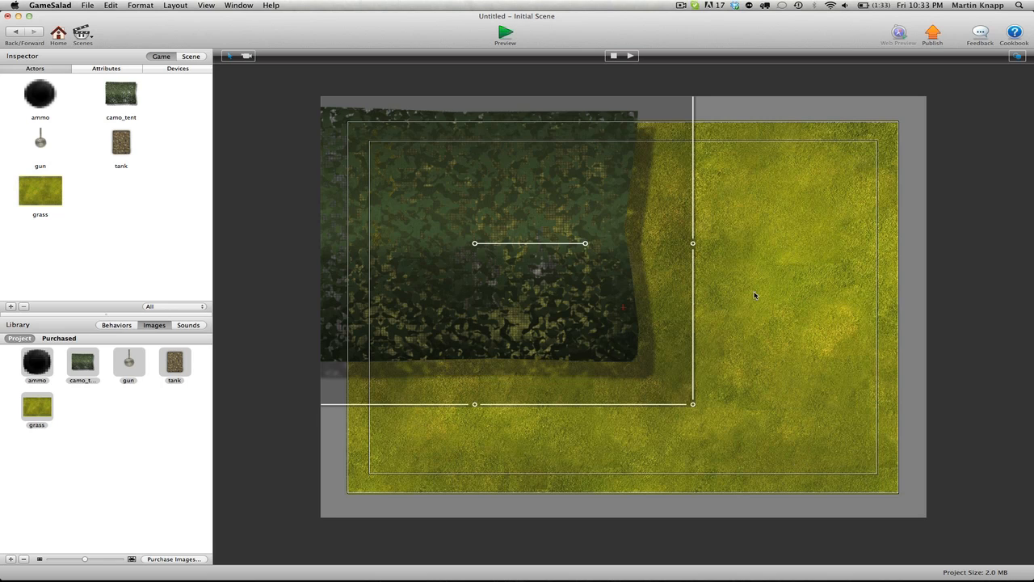
{"action": "mouse_move", "coordinate": [827, 329]}
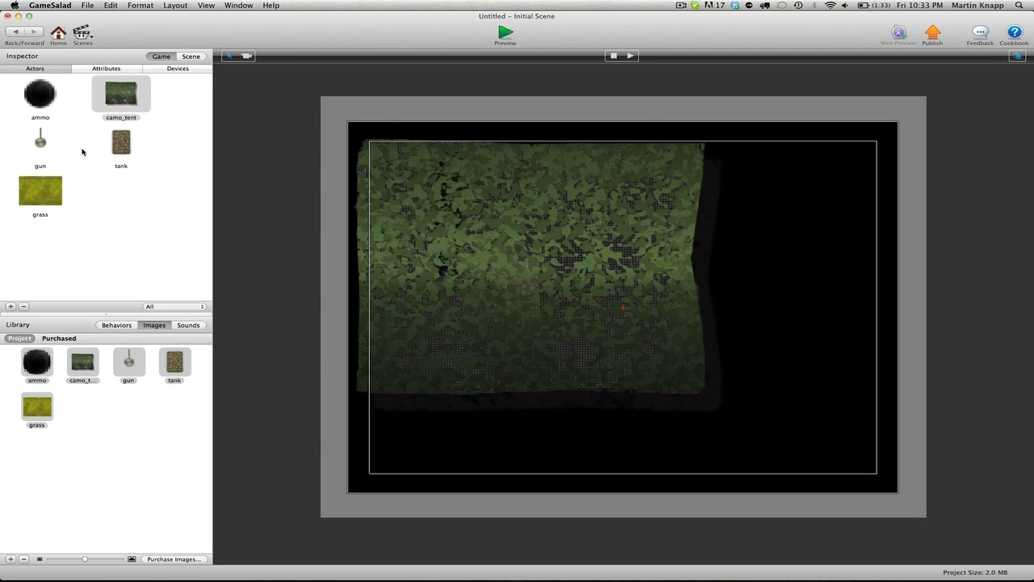
Step: Place the grass actor so it exactly covers the whole scene
{"action": "left_click_drag", "start_coordinate": [38, 143], "coordinate": [504, 283]}
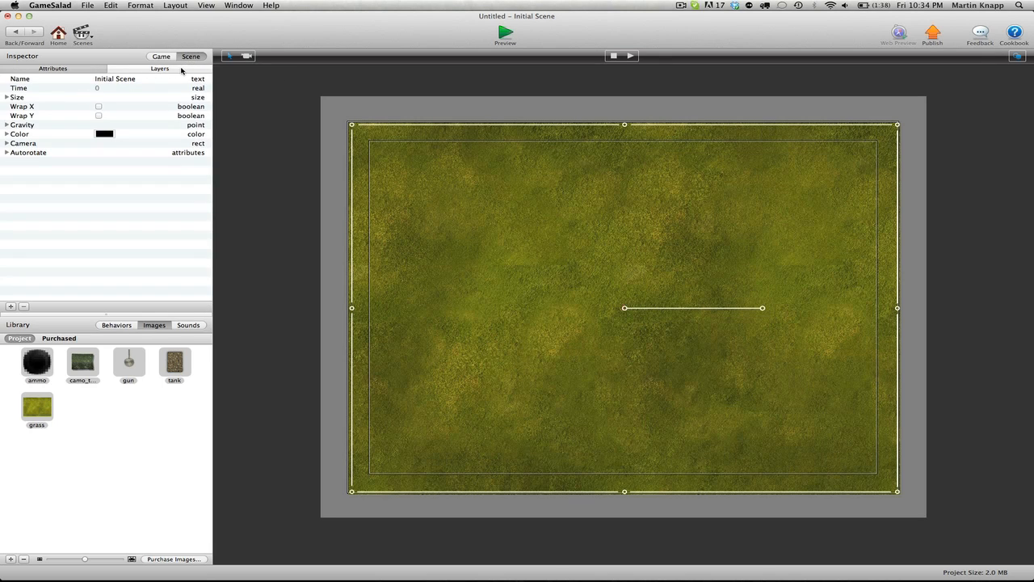
Step: Send the grass to the back of the Background layer and select the gun for repositioning
{"action": "left_click", "coordinate": [159, 68]}
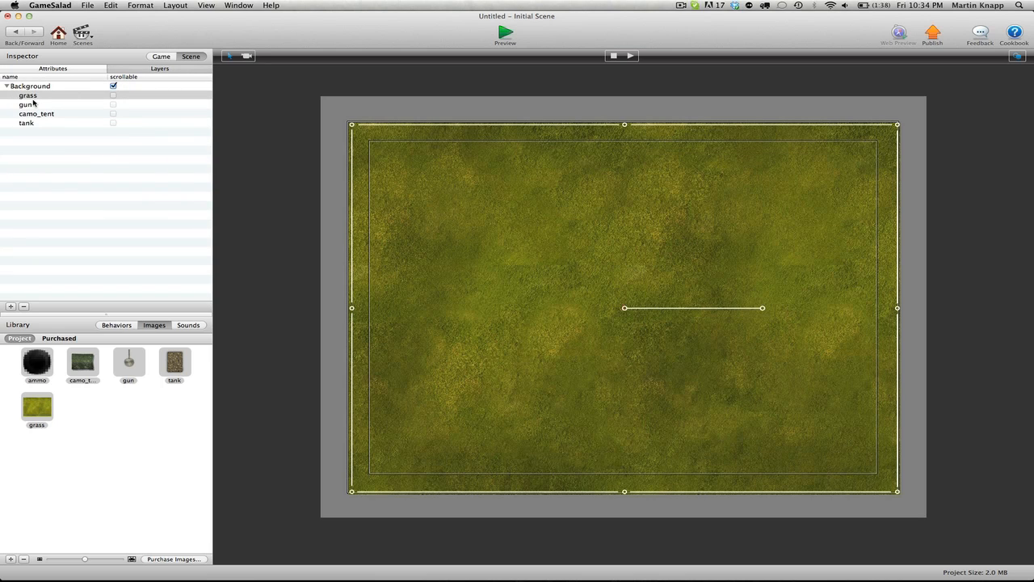
{"action": "mouse_move", "coordinate": [45, 96]}
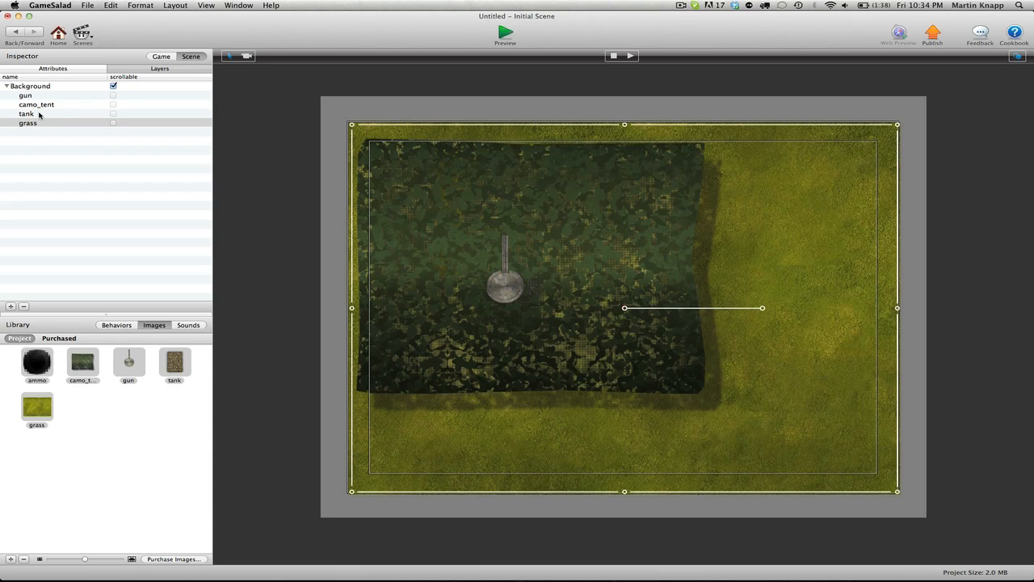
{"action": "left_click", "coordinate": [28, 123]}
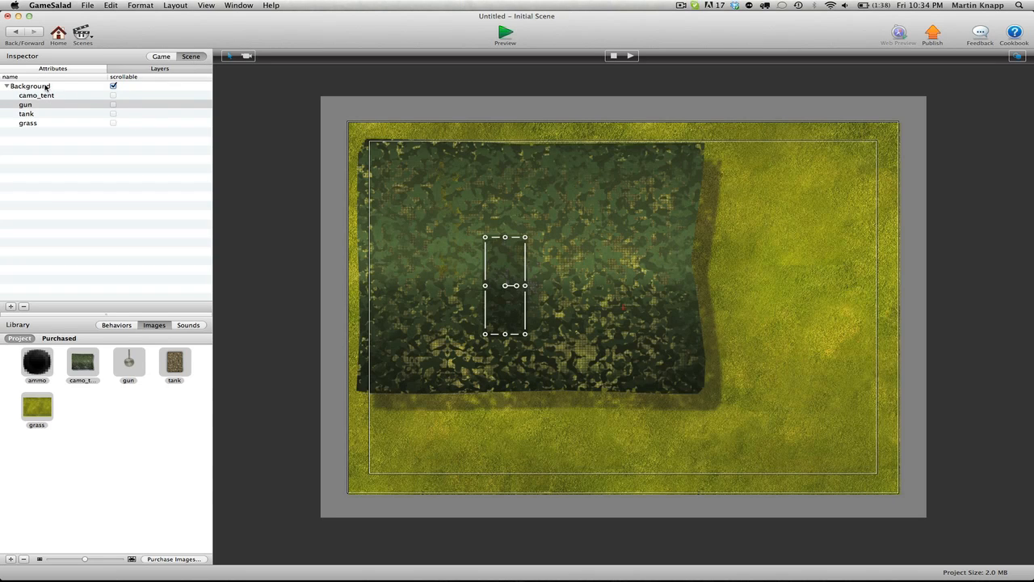
{"action": "mouse_move", "coordinate": [573, 327]}
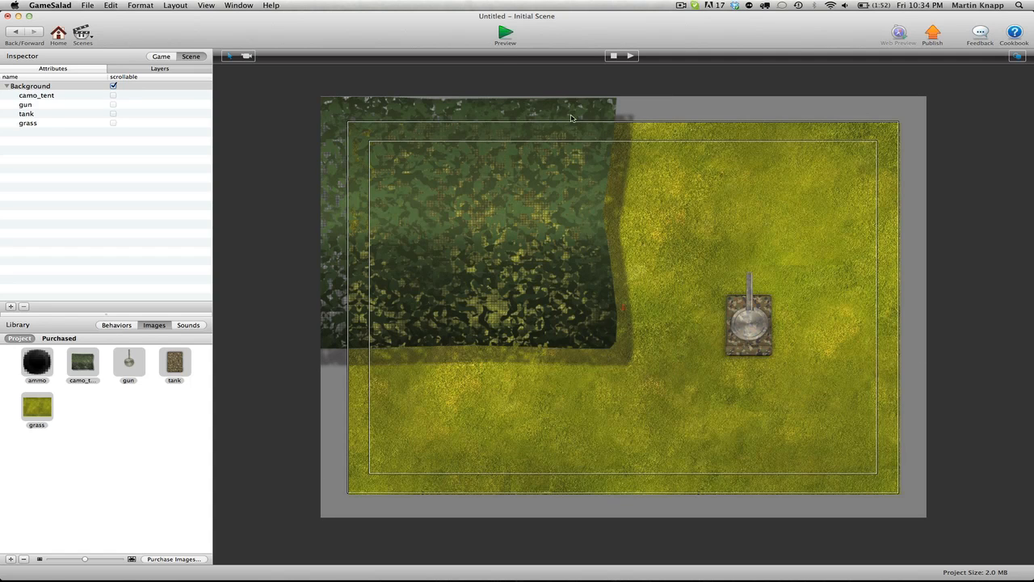
Step: Run the scene in the Preview Player showing grass, camo tent and turreted tank
{"action": "left_click", "coordinate": [504, 34]}
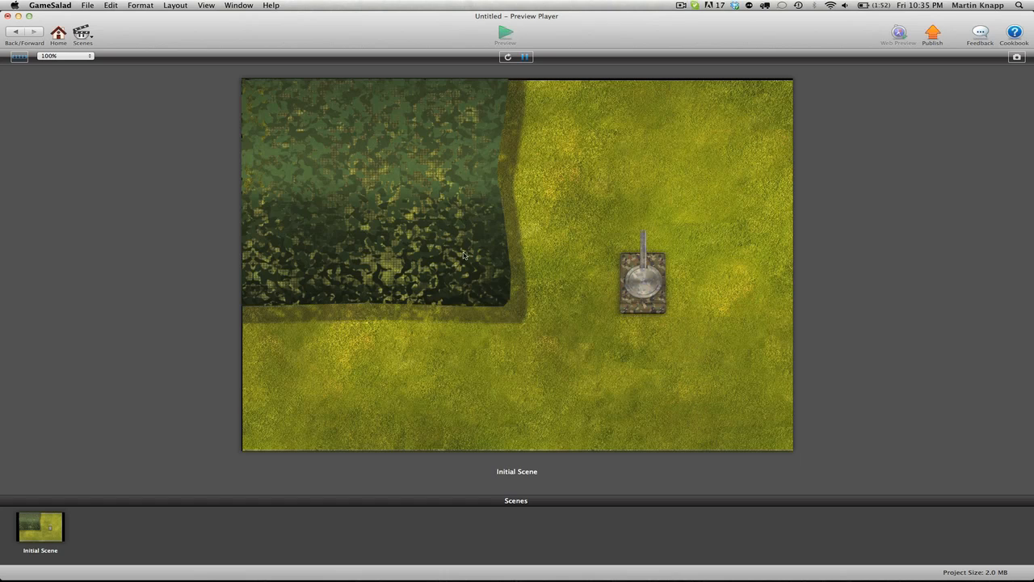
{"action": "mouse_move", "coordinate": [659, 304]}
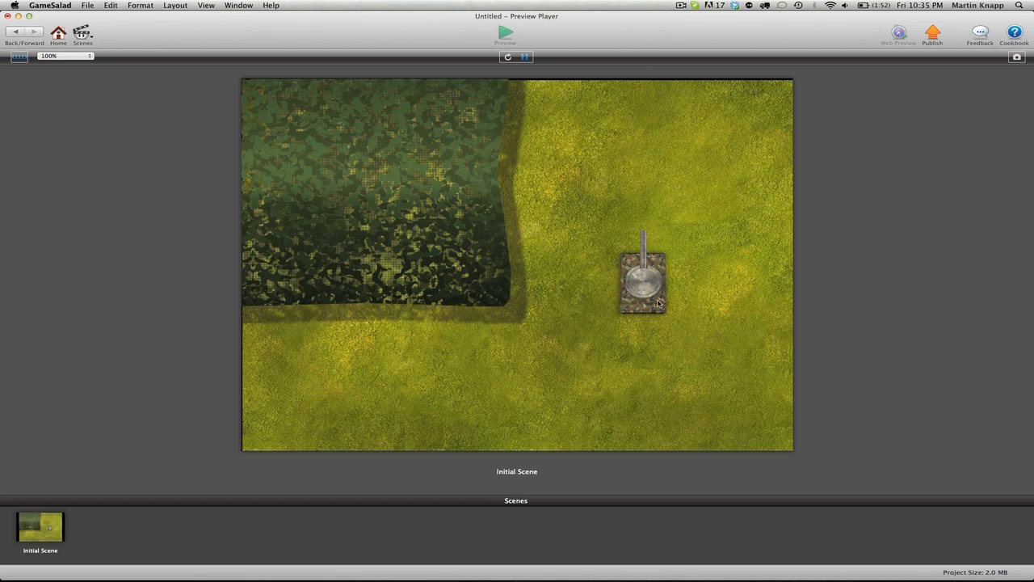
{"action": "mouse_move", "coordinate": [647, 271]}
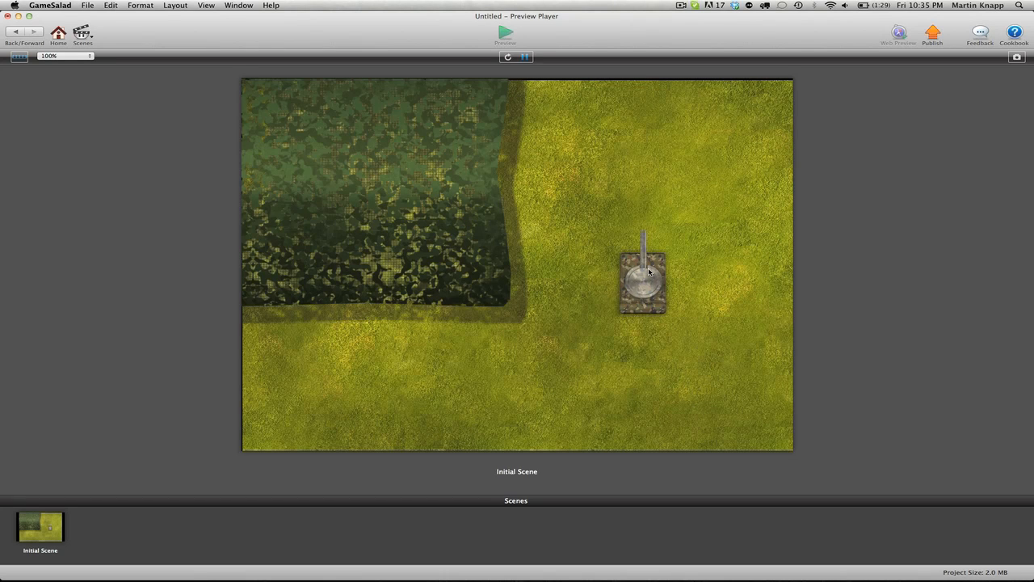
{"action": "mouse_move", "coordinate": [621, 282]}
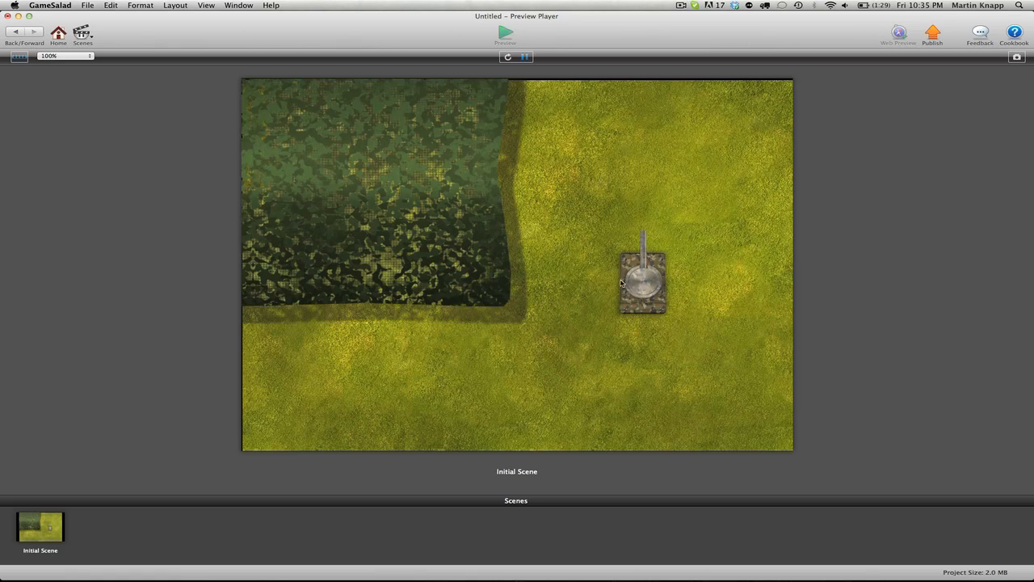
{"action": "mouse_move", "coordinate": [734, 336]}
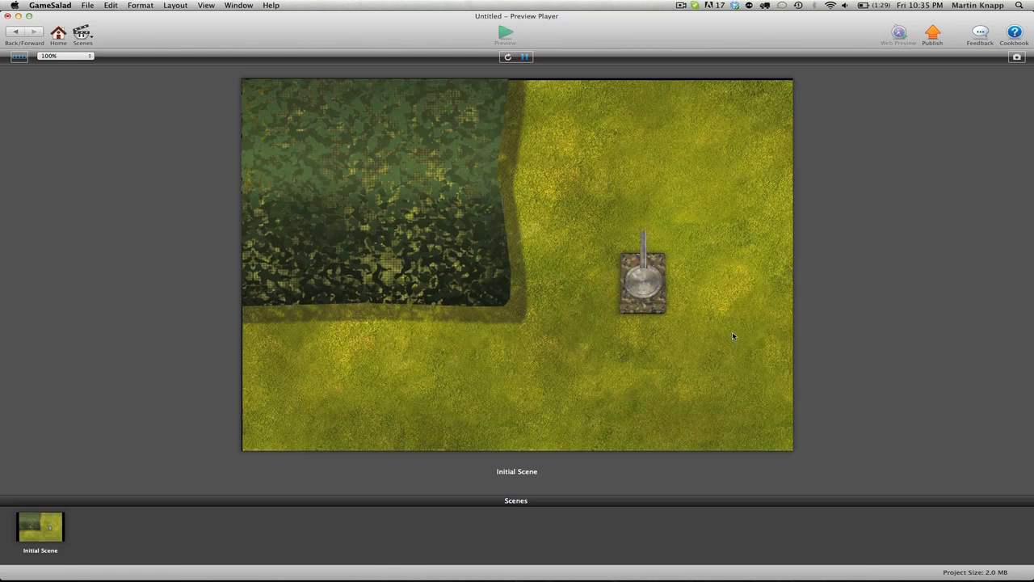
{"action": "mouse_move", "coordinate": [622, 236]}
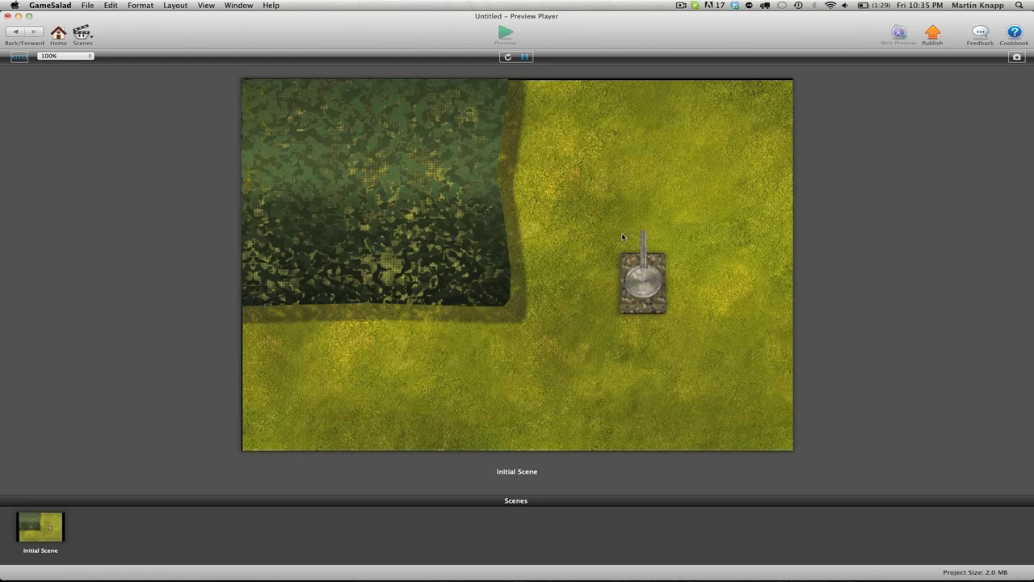
{"action": "mouse_move", "coordinate": [766, 395]}
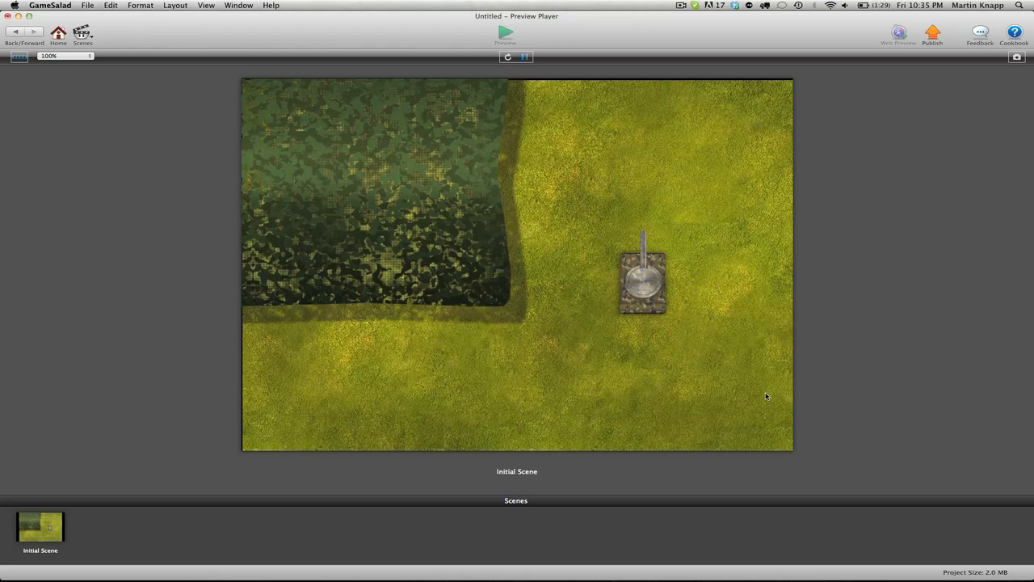
{"action": "mouse_move", "coordinate": [575, 271]}
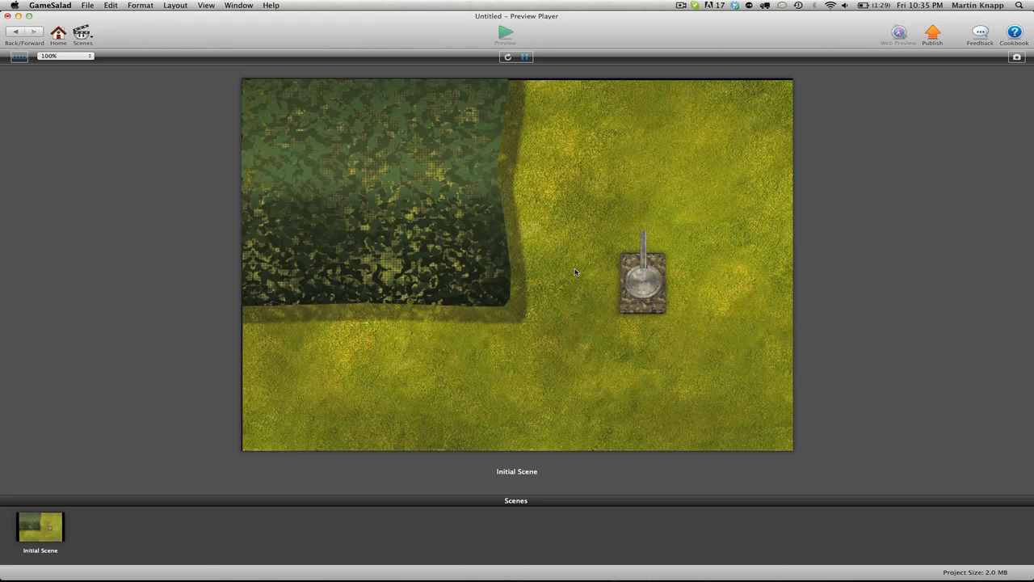
{"action": "mouse_move", "coordinate": [718, 266]}
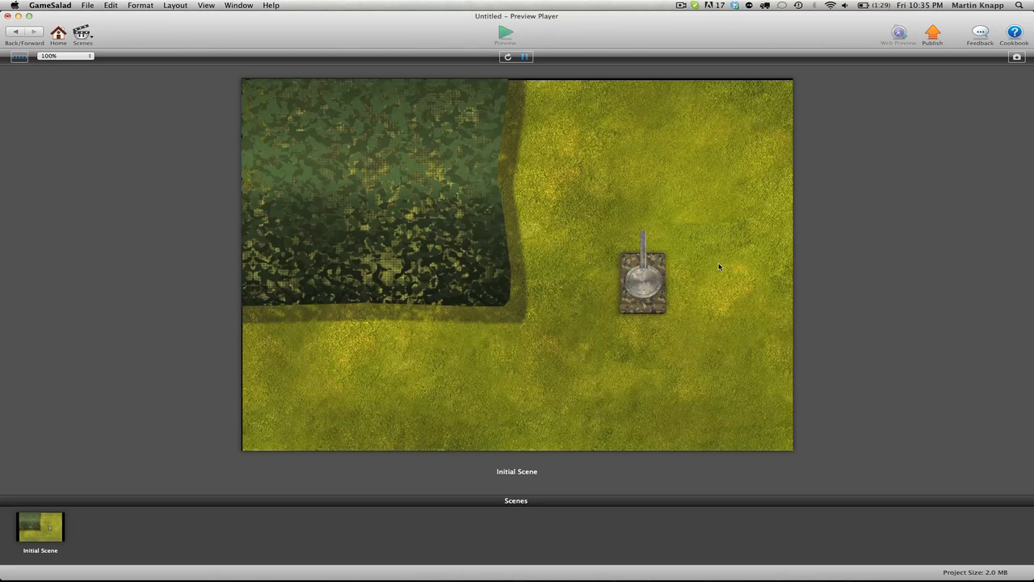